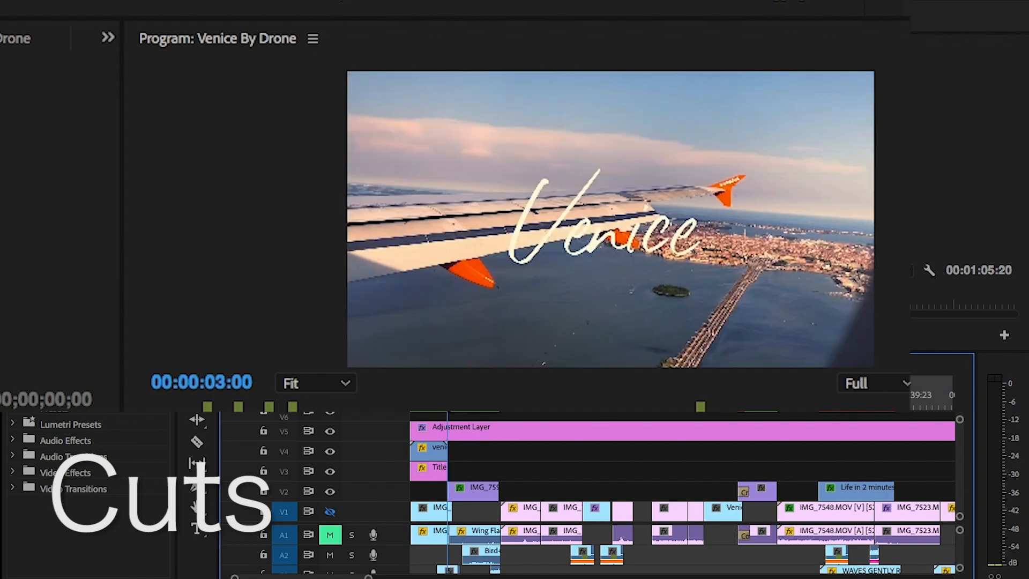
# Step: Filter the Effects panel by 'tran' and expand the Smooth Zoom Transition presets
pyautogui.click(613, 407)
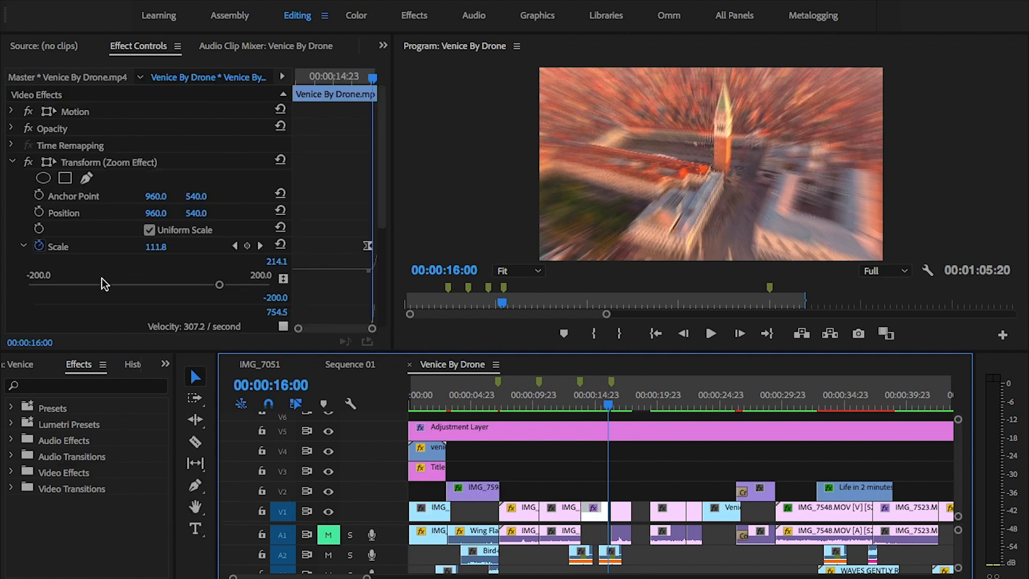
pyautogui.write('tran')
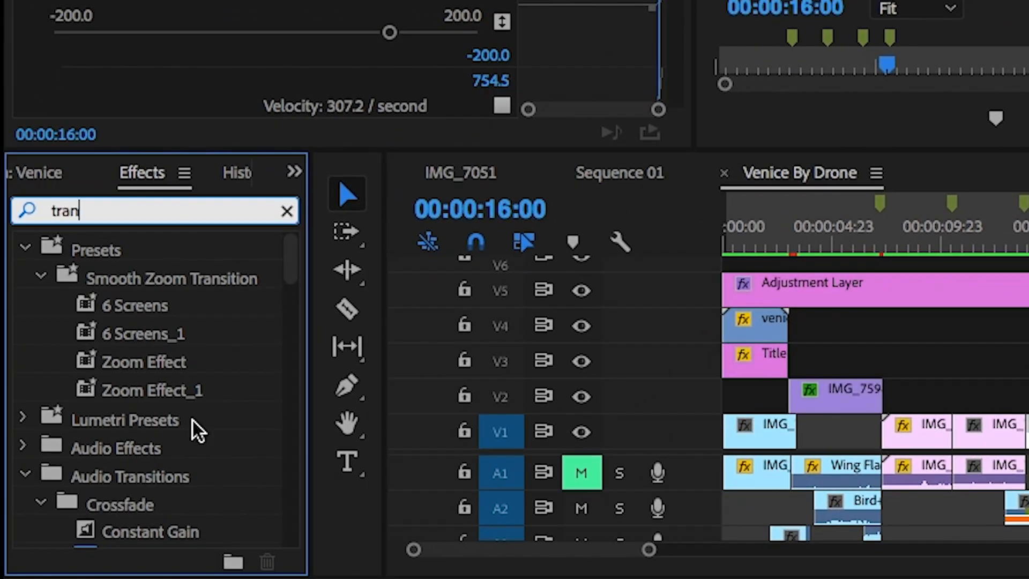
pyautogui.click(143, 361)
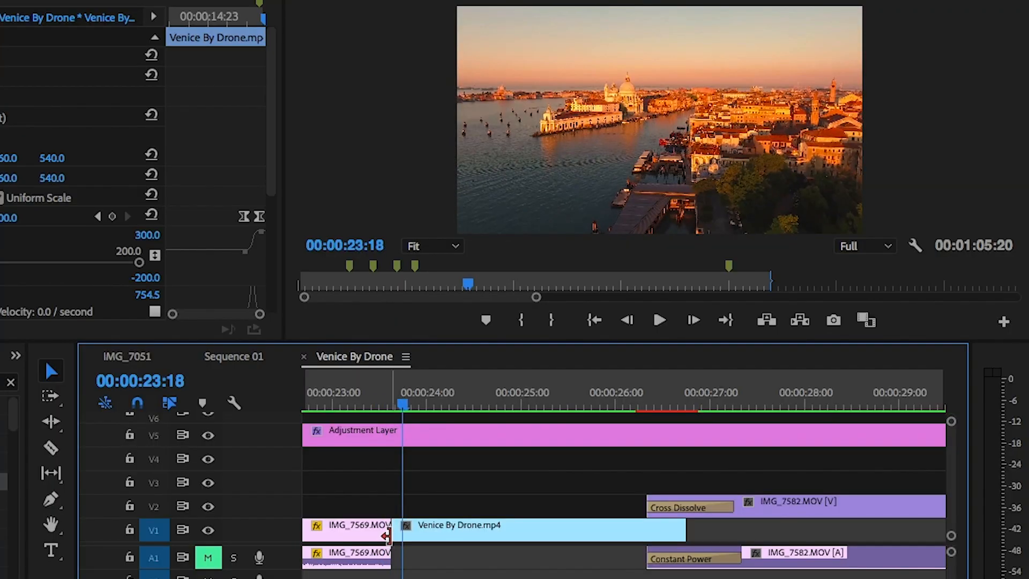
# Step: Apply the default Cross Dissolve between IMG_7569.MOV and Venice By Drone.mp4, then replay it
pyautogui.rightClick(384, 530)
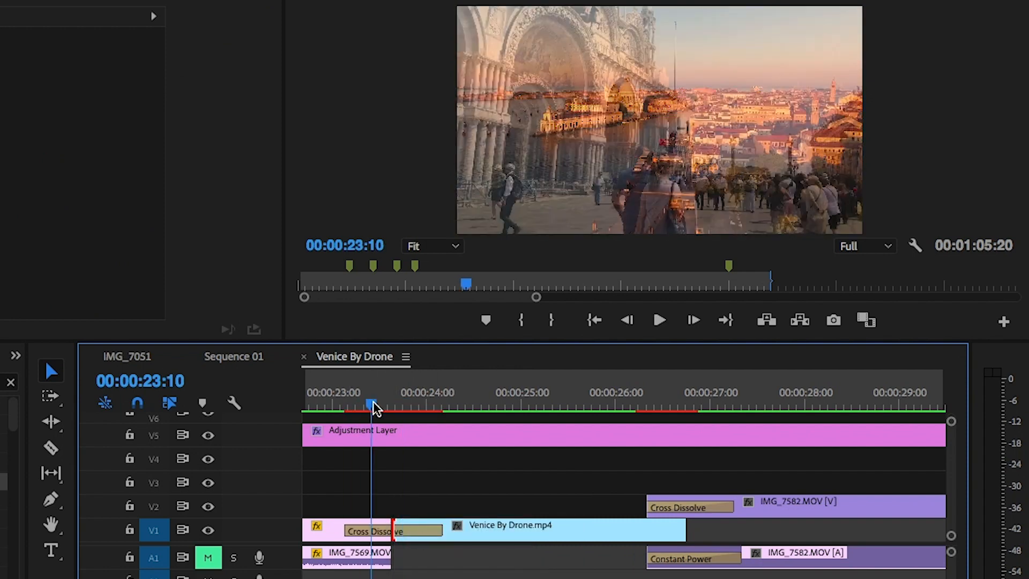
pyautogui.click(659, 320)
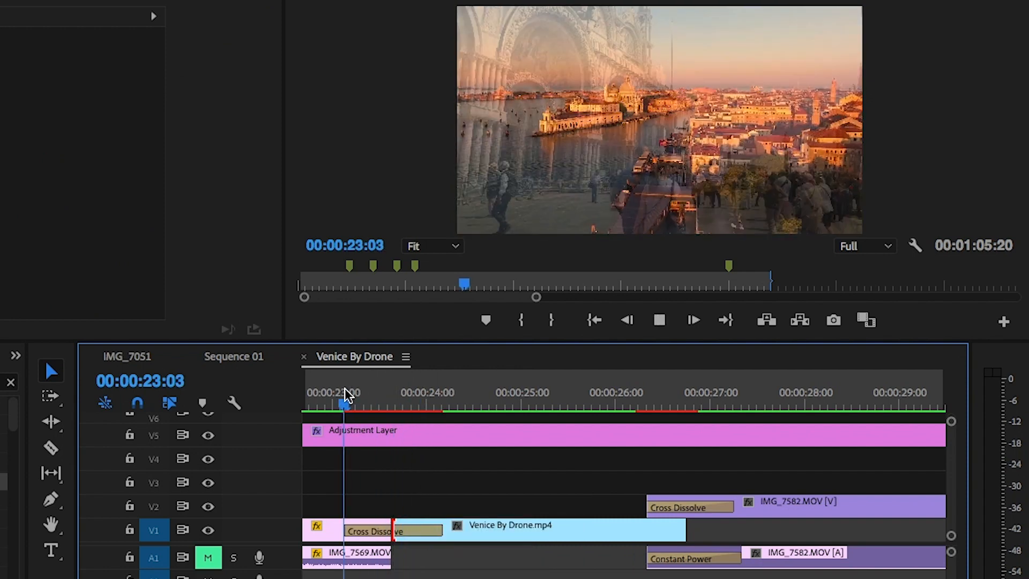
pyautogui.click(659, 321)
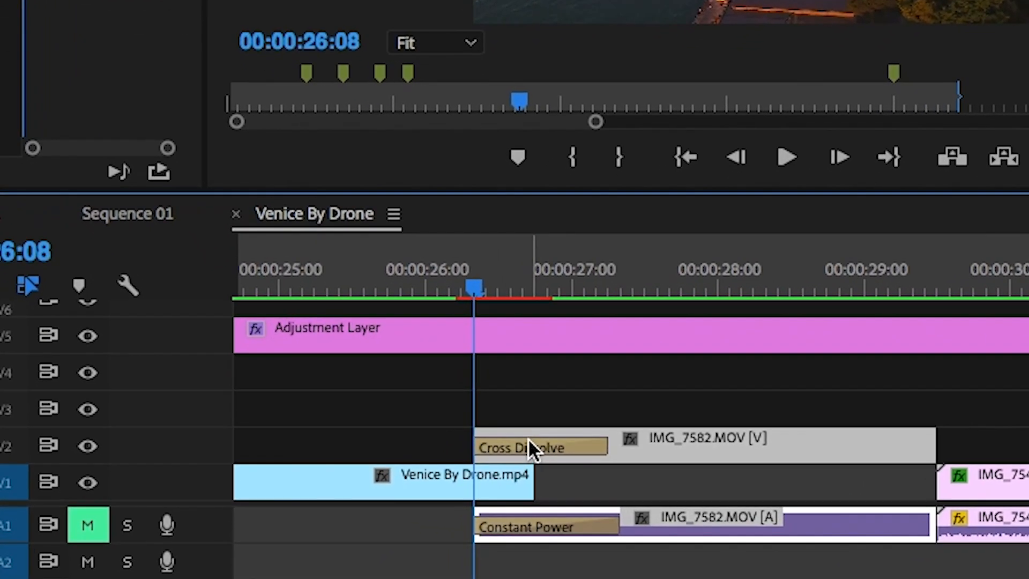
pyautogui.moveTo(660, 424)
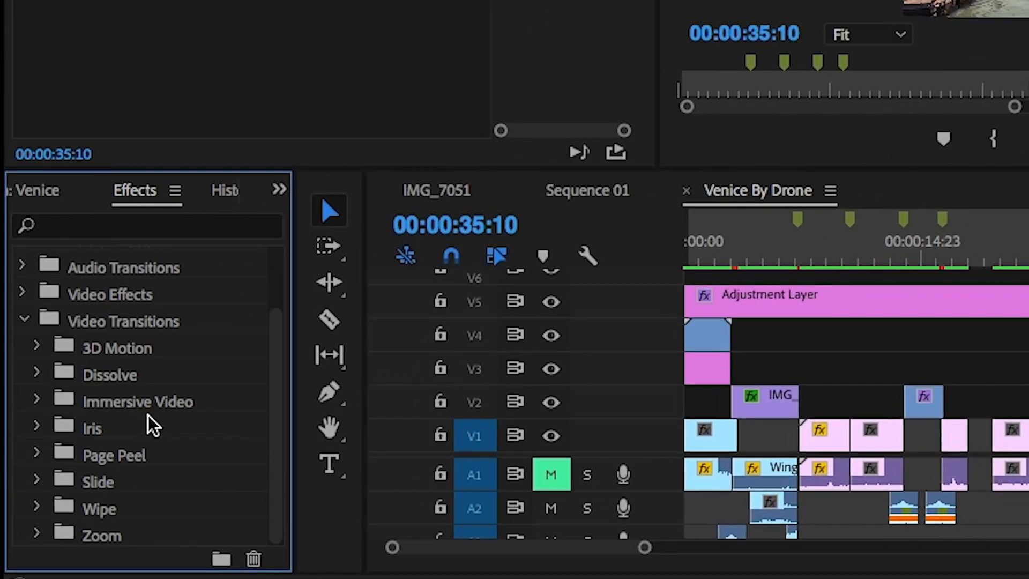
# Step: Choose the circular Iris transition and show the gondola clip's Gradient Wipe settings in Effect Controls
pyautogui.click(38, 426)
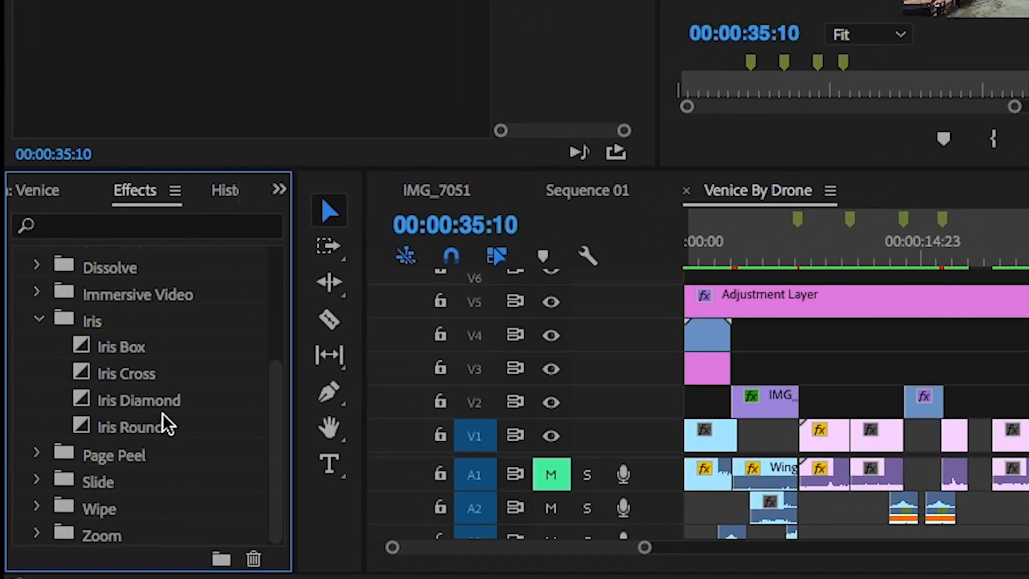
pyautogui.click(130, 427)
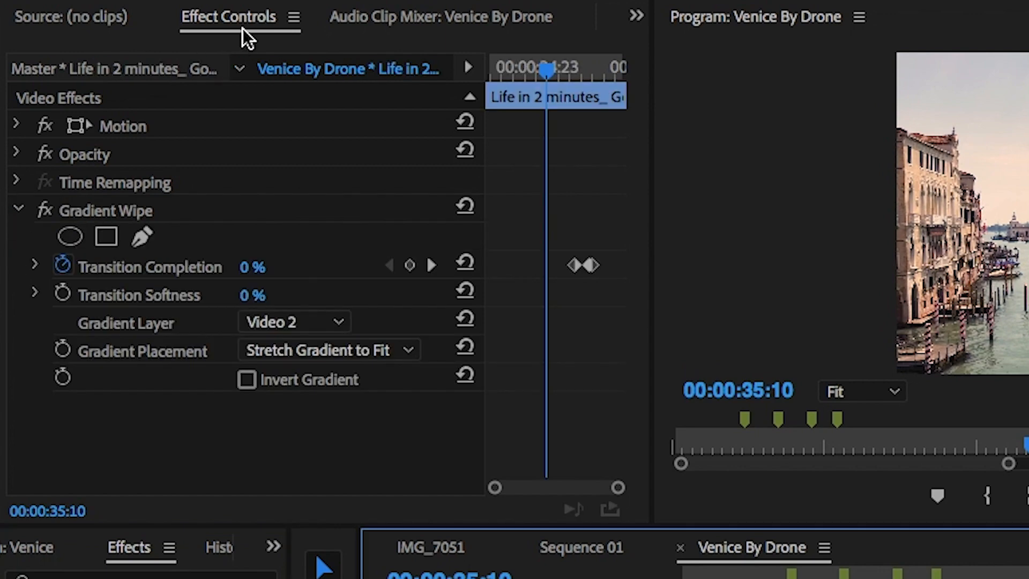
pyautogui.click(17, 154)
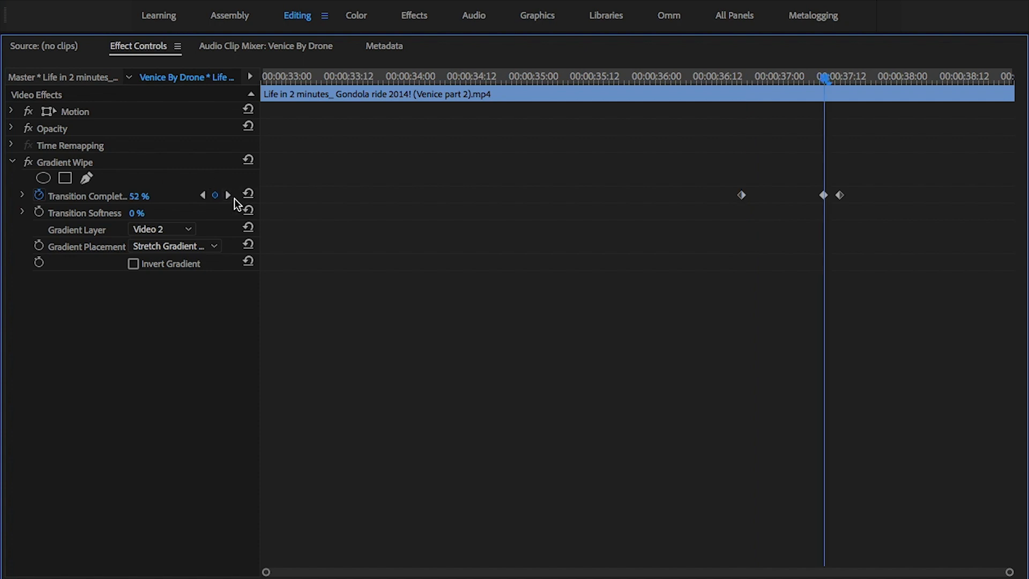
# Step: Step the Transition Completion keyframes from 52% to the final 100% reveal of the street scene
pyautogui.click(227, 195)
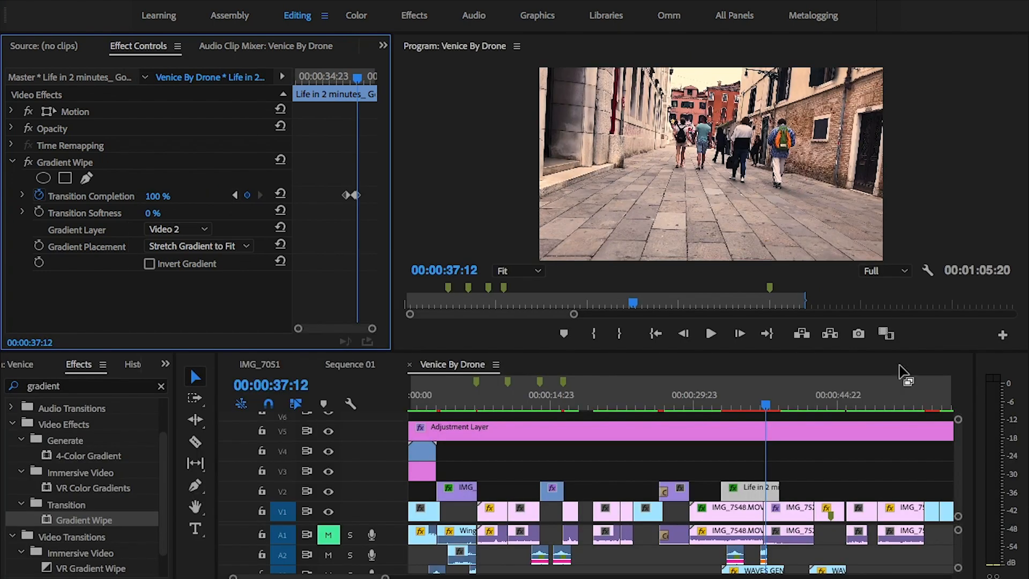
pyautogui.moveTo(505, 544)
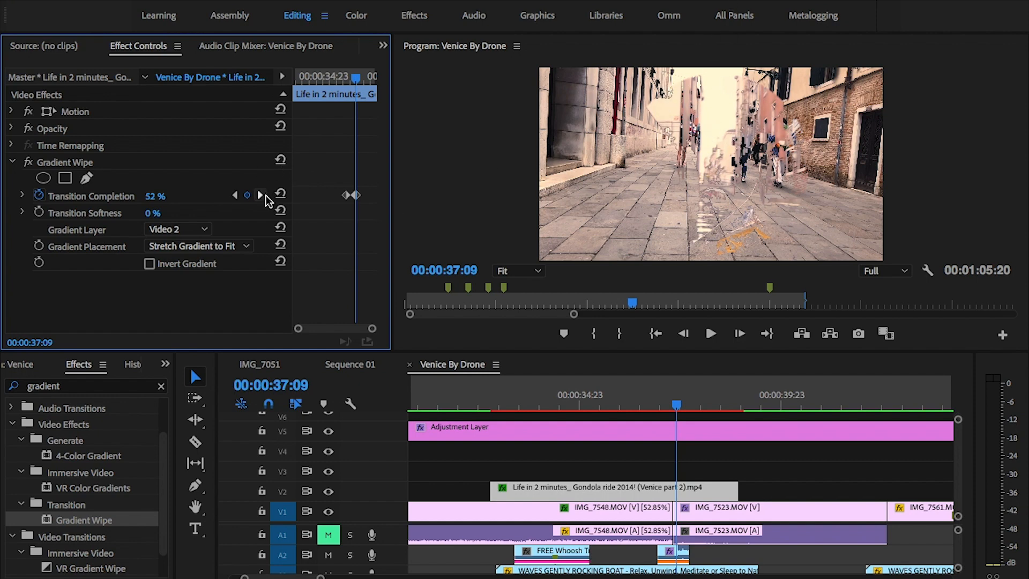
pyautogui.click(259, 196)
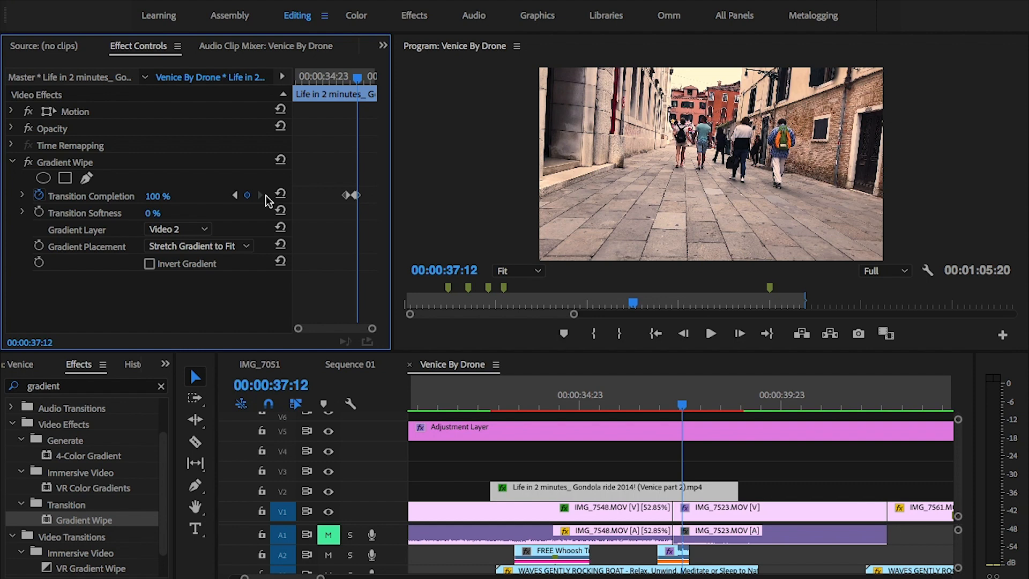